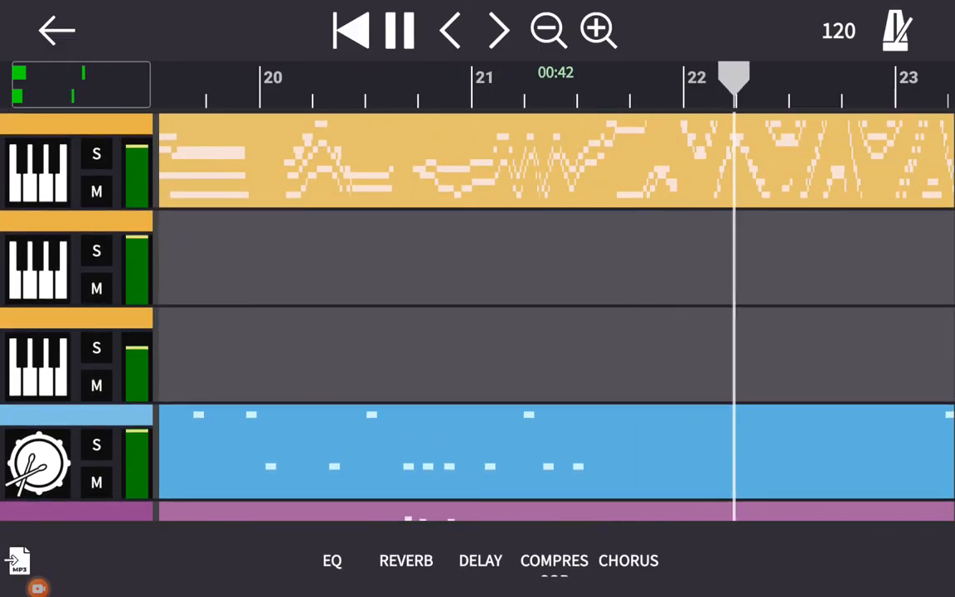
scroll(down, 3)
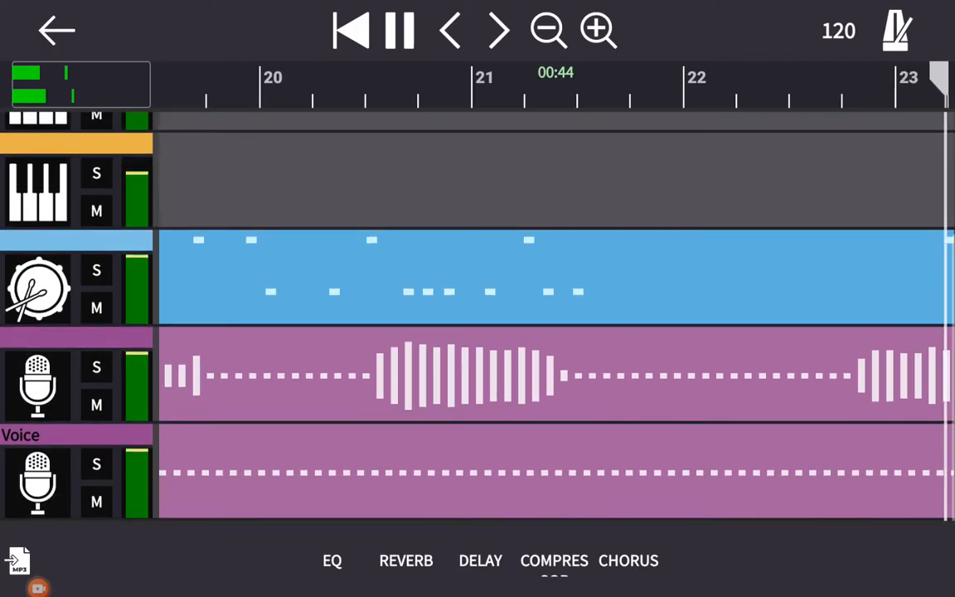